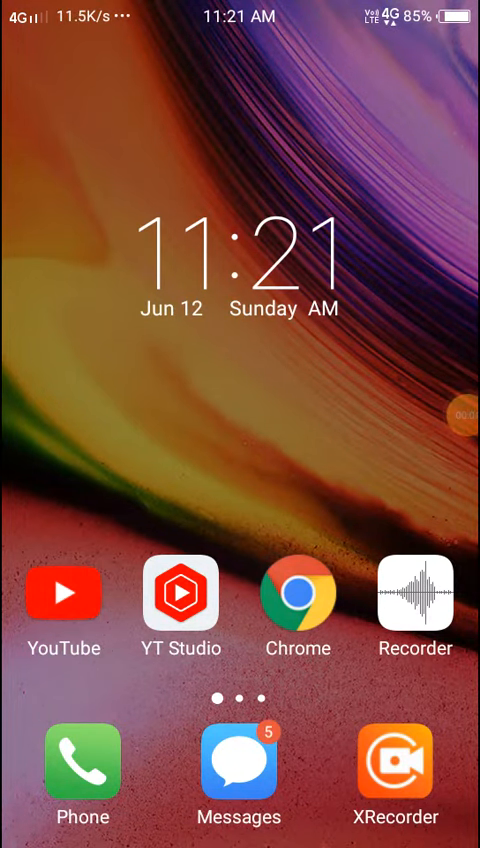
# - Swipe left through the home screen pages, past KineMaster, to the middle app page
pyautogui.hscroll(-3)
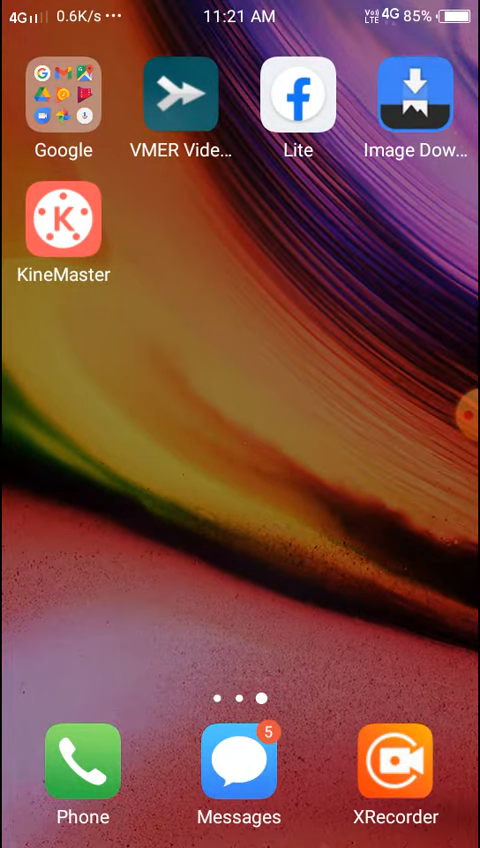
pyautogui.hscroll(-3)
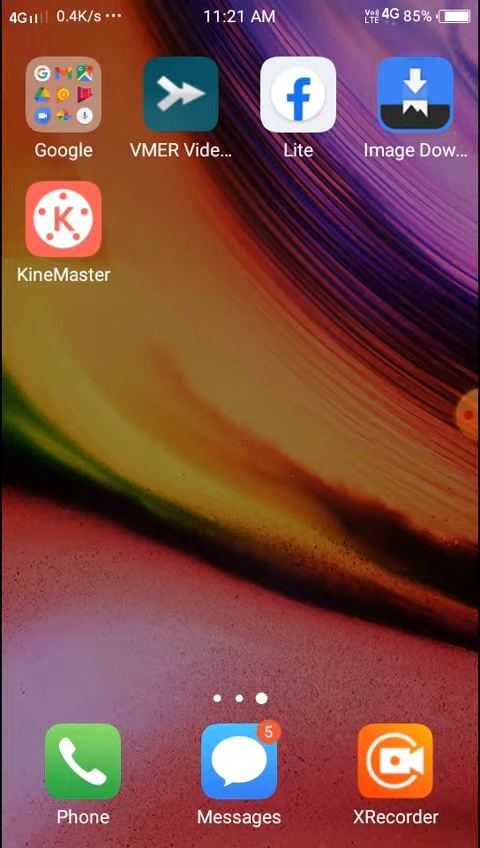
pyautogui.hscroll(-3)
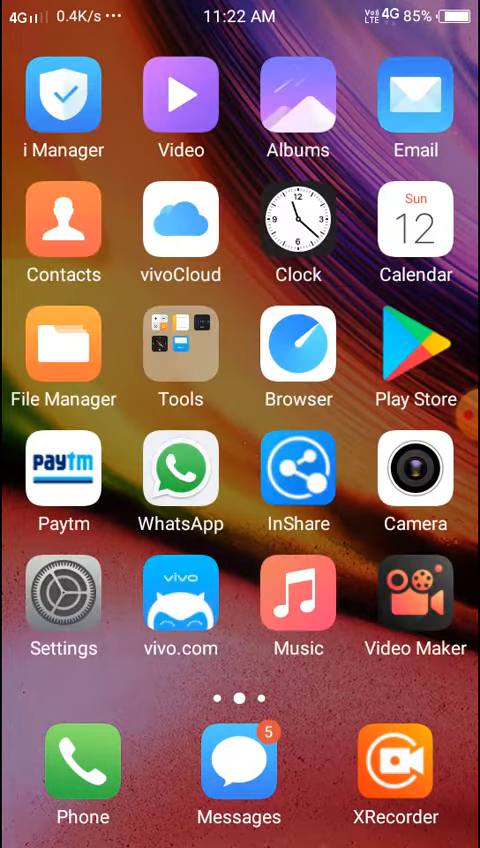
pyautogui.hscroll(-3)
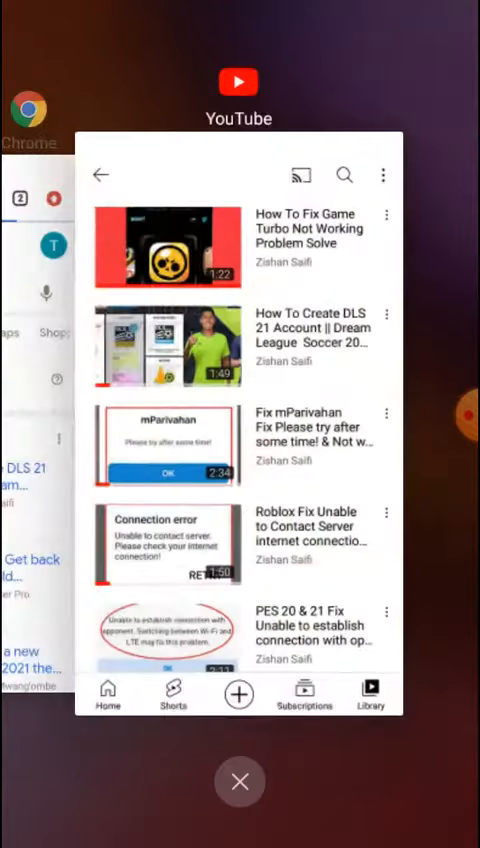
pyautogui.click(239, 781)
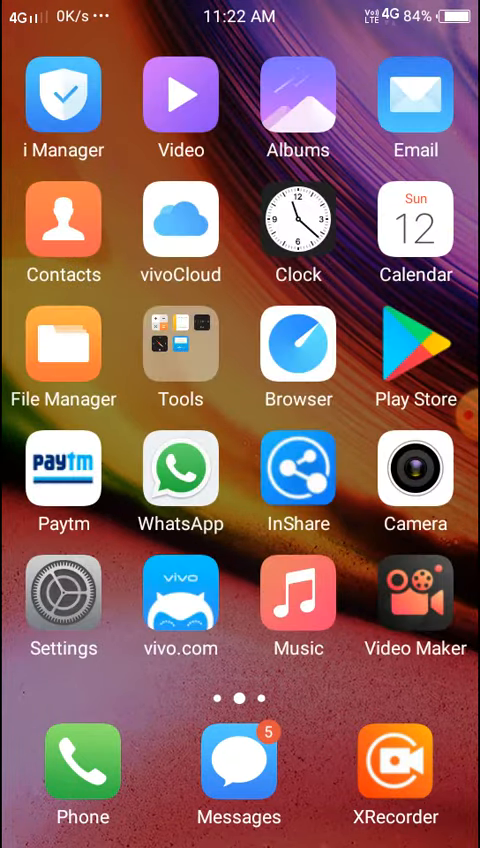
# - Open Play Store and search "game play game" to show Google Play Games
pyautogui.click(415, 345)
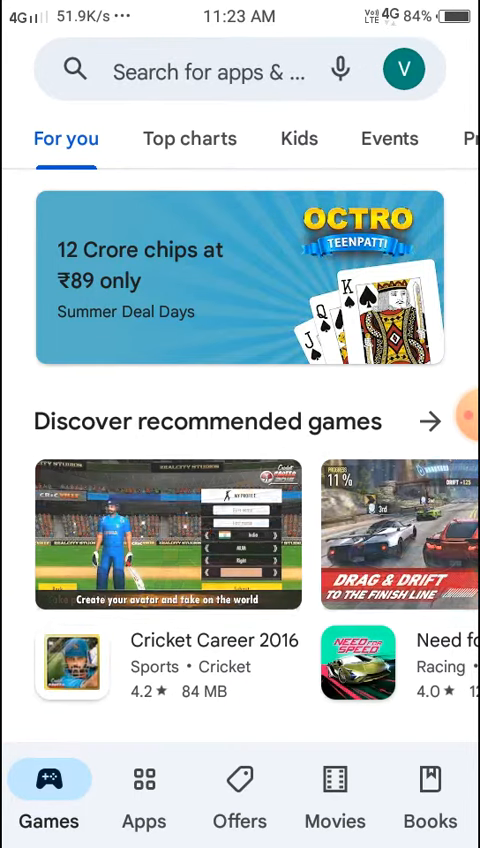
pyautogui.write('game p')
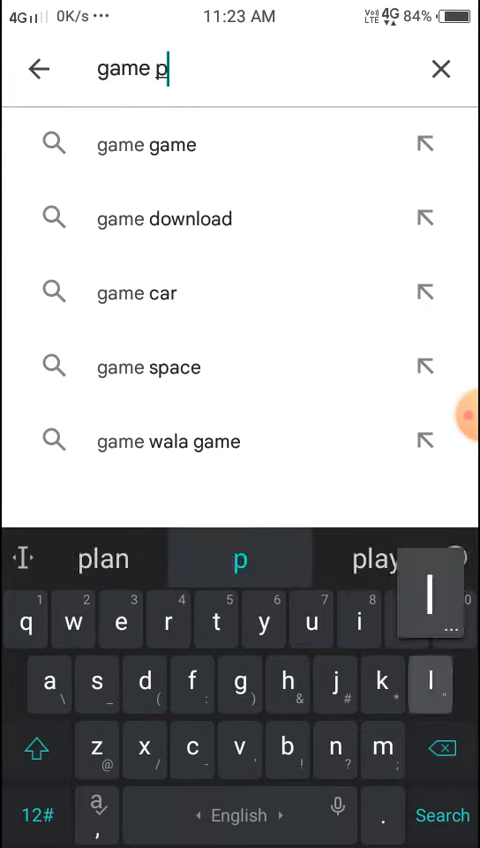
pyautogui.write('lay')
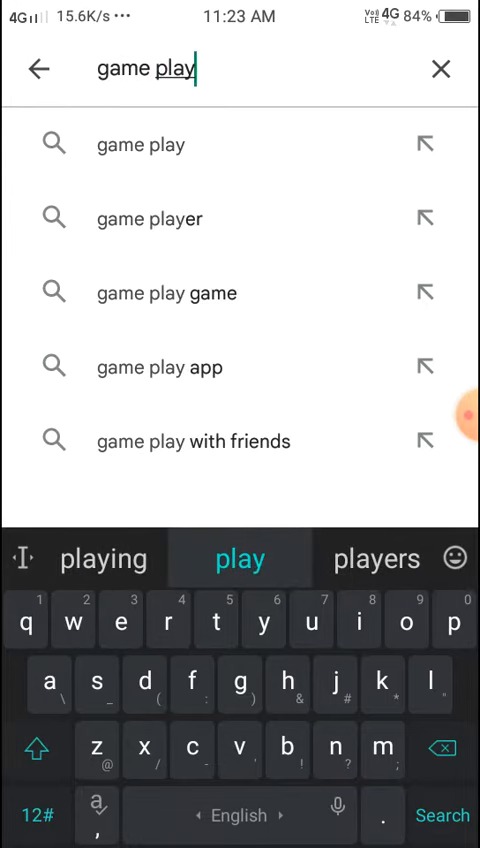
pyautogui.click(168, 293)
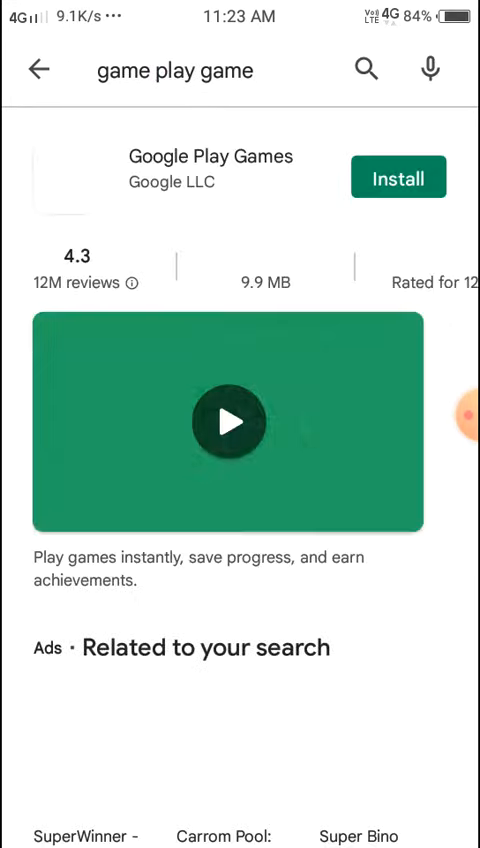